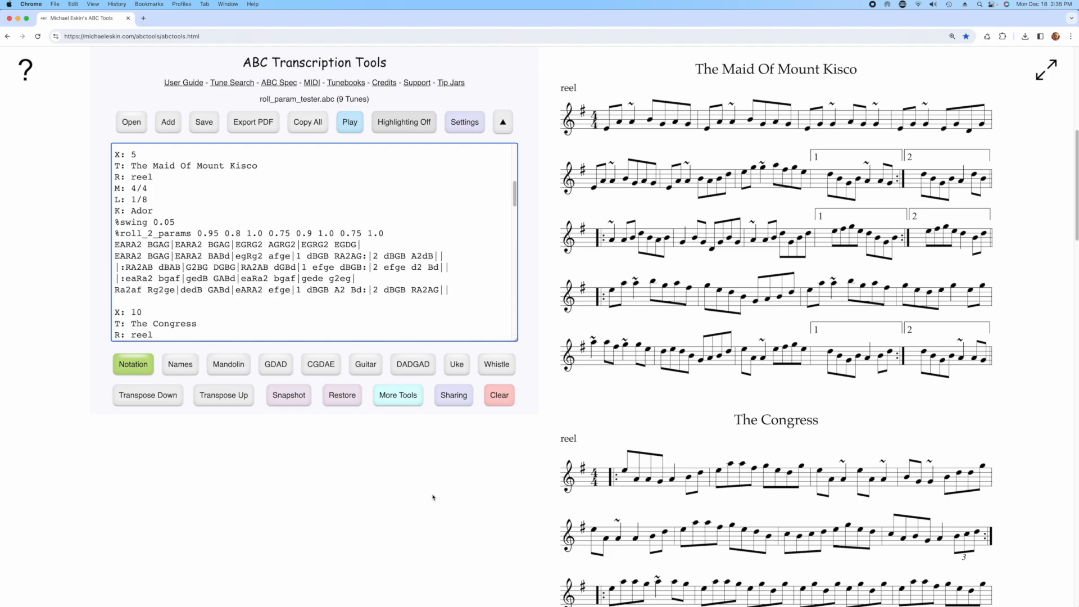
Bring up the Roll Explorer for The Maid Of Mount Kisco from the More Tools collection.
{"action": "left_click", "coordinate": [234, 244]}
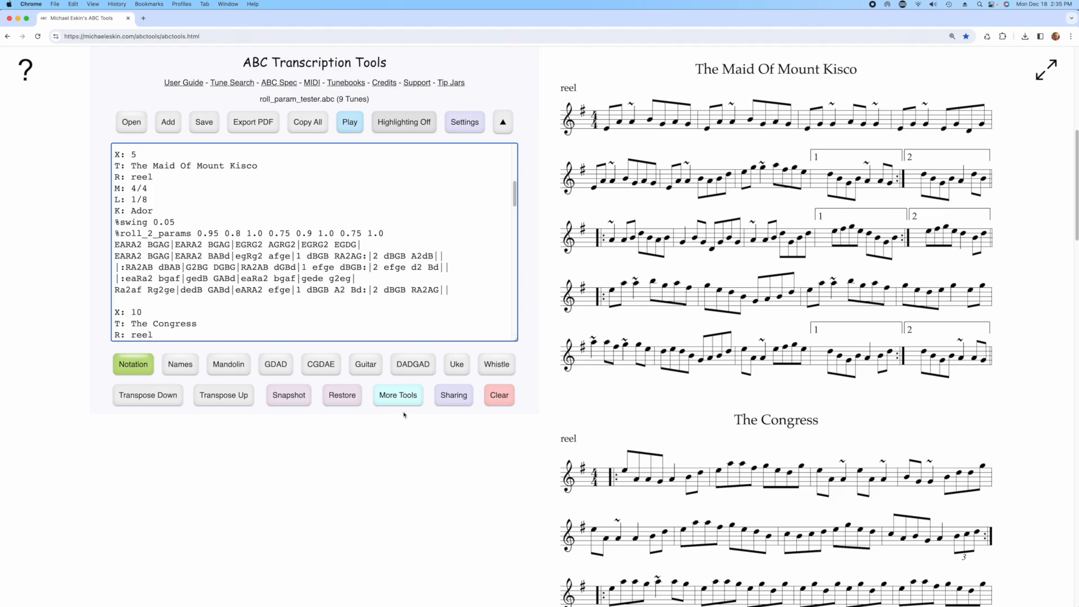
{"action": "left_click", "coordinate": [397, 394]}
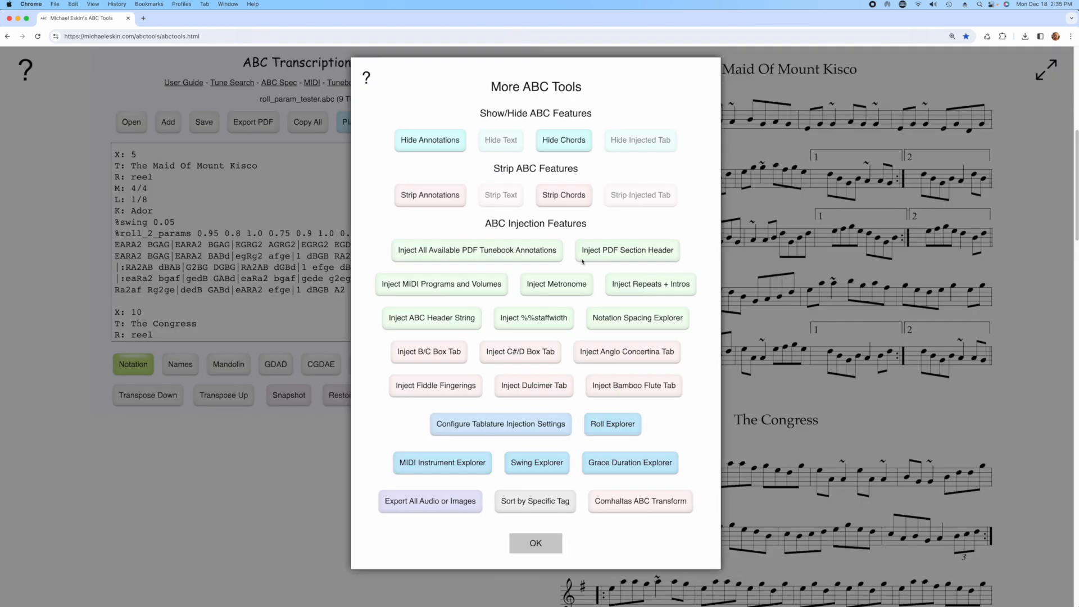
{"action": "mouse_move", "coordinate": [626, 421]}
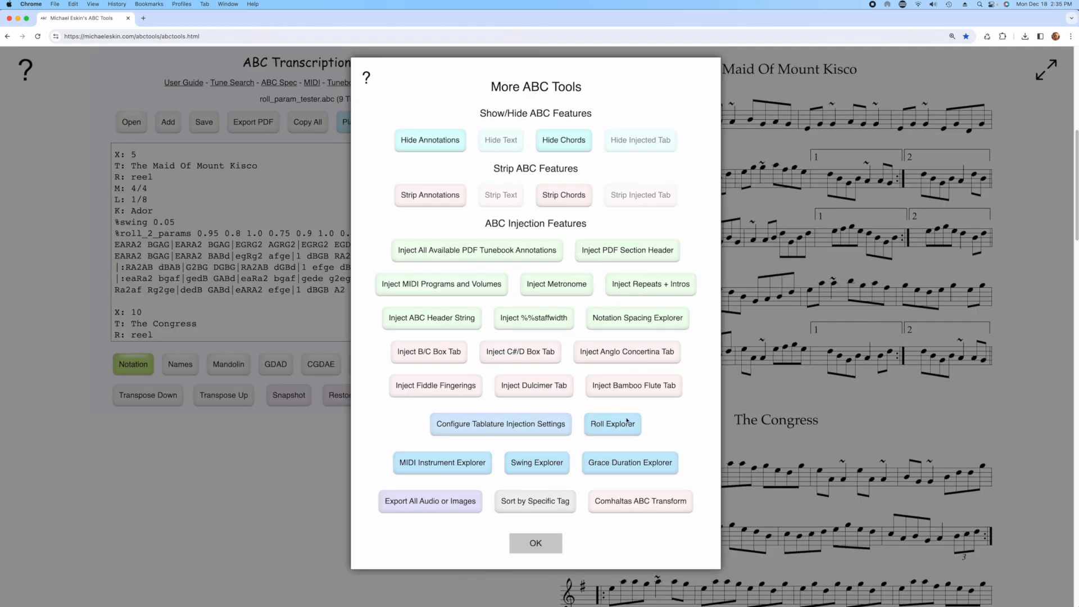
{"action": "left_click", "coordinate": [612, 424]}
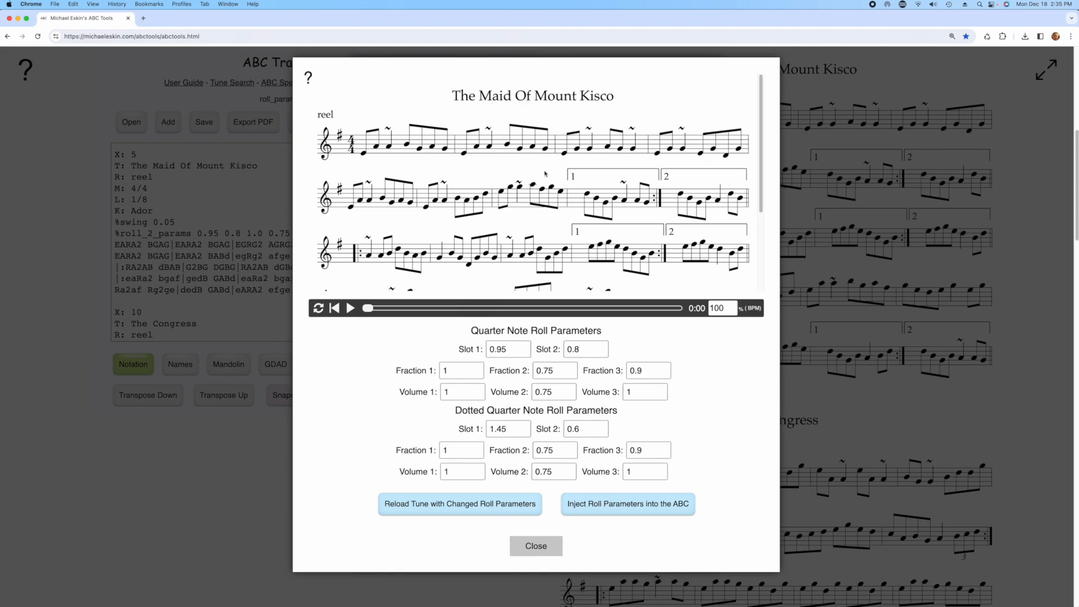
Play The Maid Of Mount Kisco with its original roll settings.
{"action": "left_click", "coordinate": [350, 308]}
{"action": "type", "text": "."}
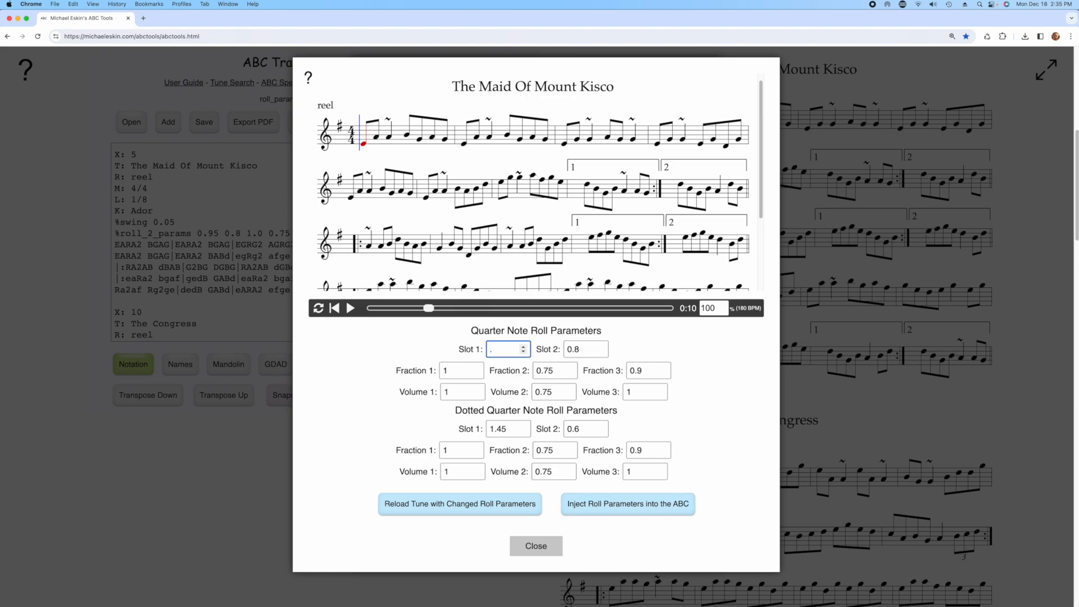
Set both quarter-note roll slots to 0.5, reload the tune, play it, then stop playback.
{"action": "type", "text": "05"}
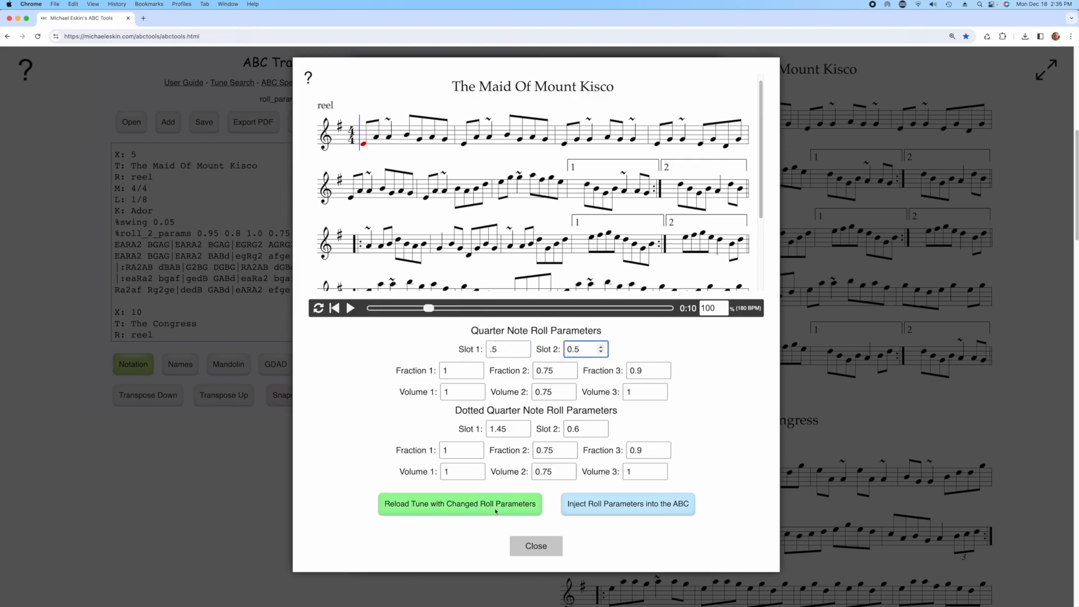
{"action": "left_click", "coordinate": [458, 504]}
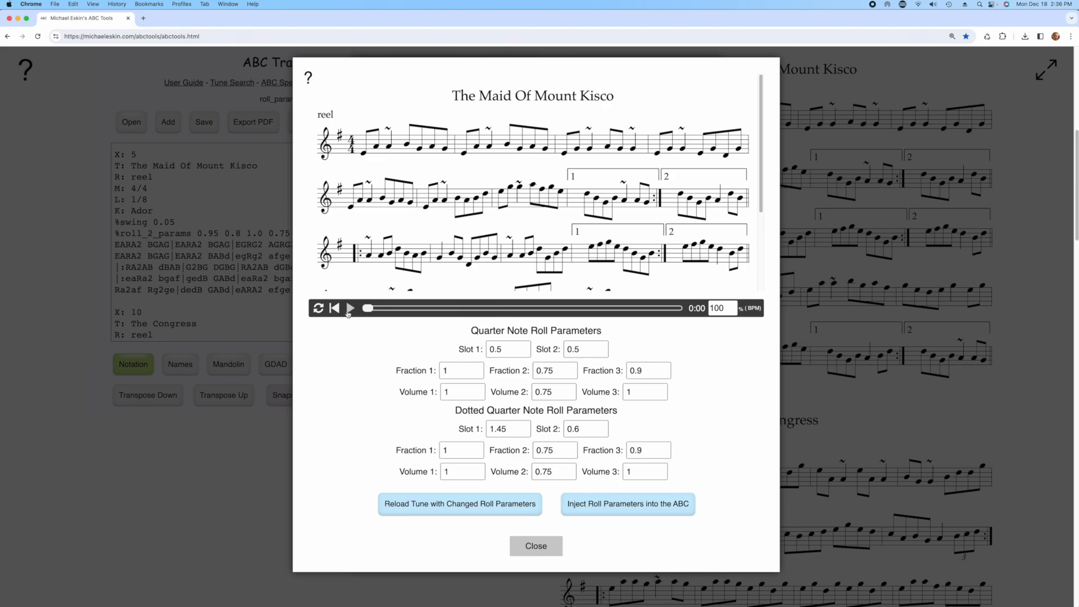
{"action": "left_click", "coordinate": [349, 308]}
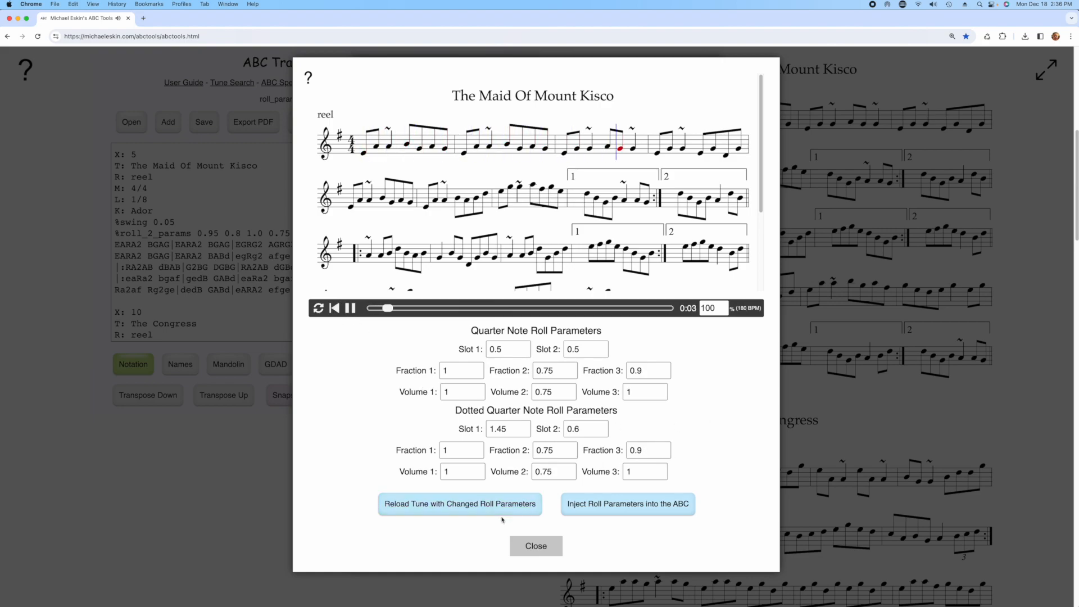
{"action": "left_click", "coordinate": [459, 503]}
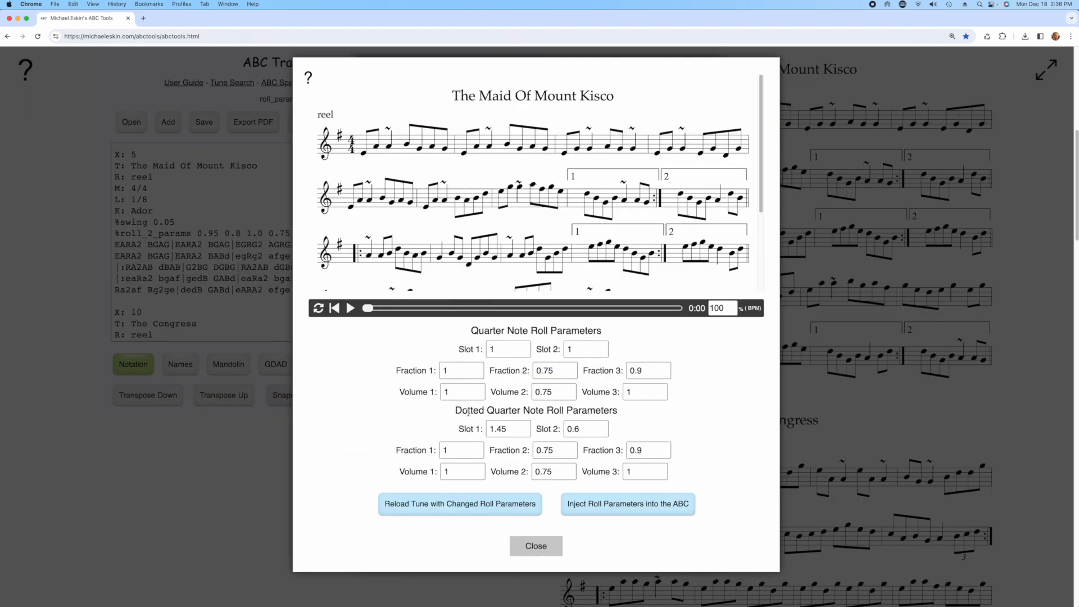
Play the tune with both quarter-note roll slots at 1, then begin entering 0.8 and 0.6.
{"action": "left_click", "coordinate": [349, 308]}
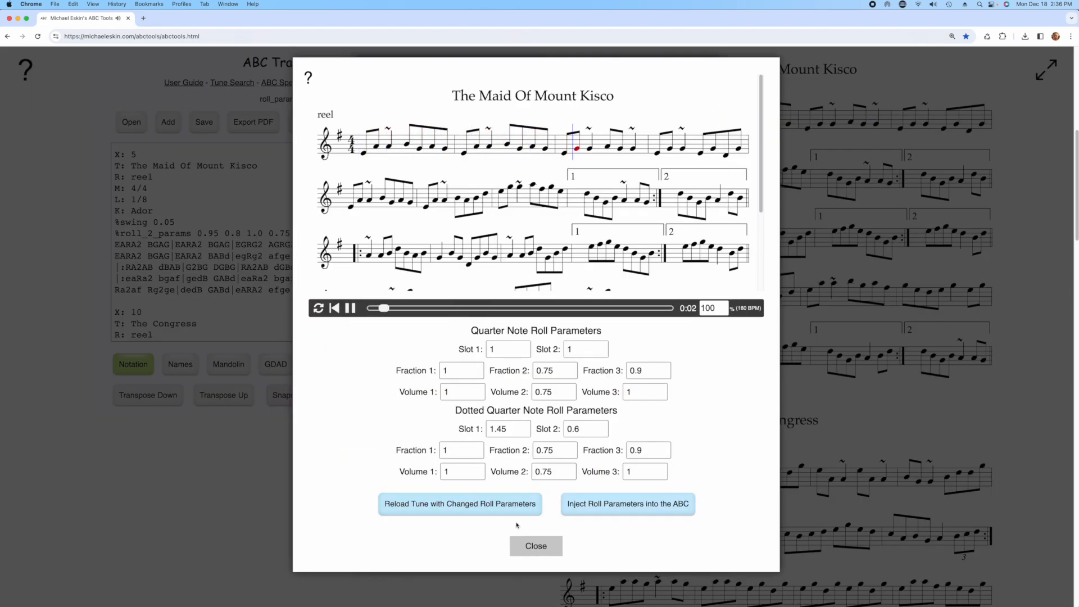
{"action": "left_click", "coordinate": [508, 348]}
{"action": "type", "text": ".6"}
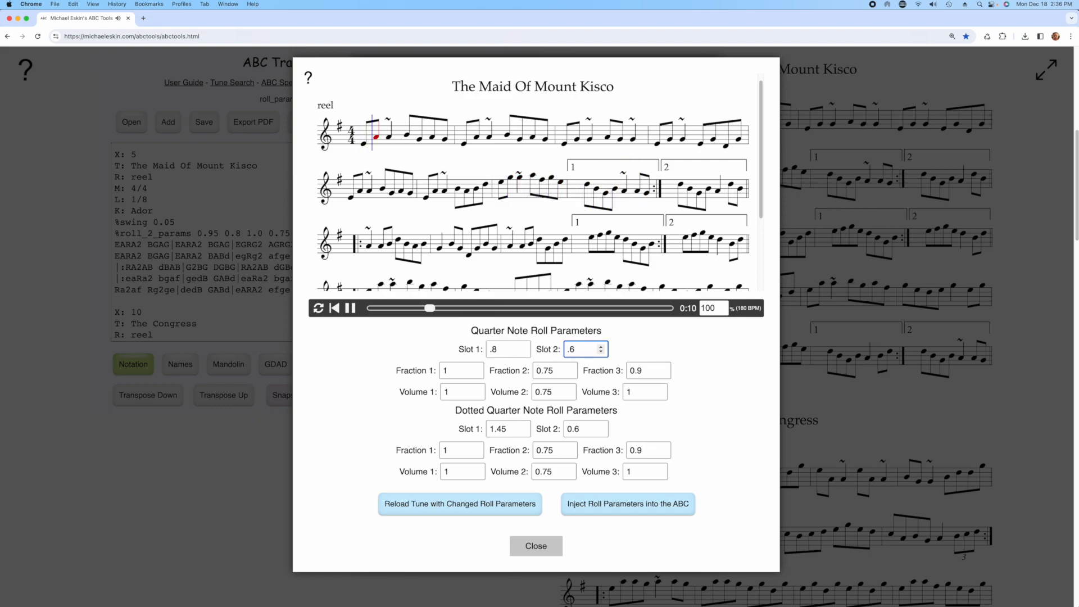
Reload the tune with roll slots 0.8 and 0.6, play it, then pause after a few seconds.
{"action": "left_click", "coordinate": [348, 308]}
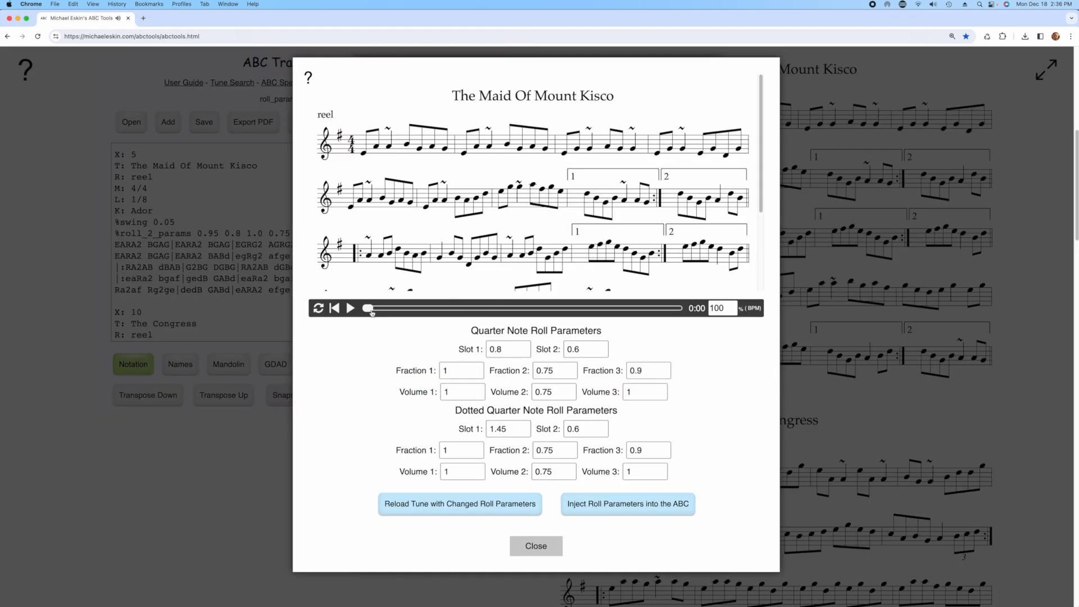
{"action": "left_click", "coordinate": [349, 308]}
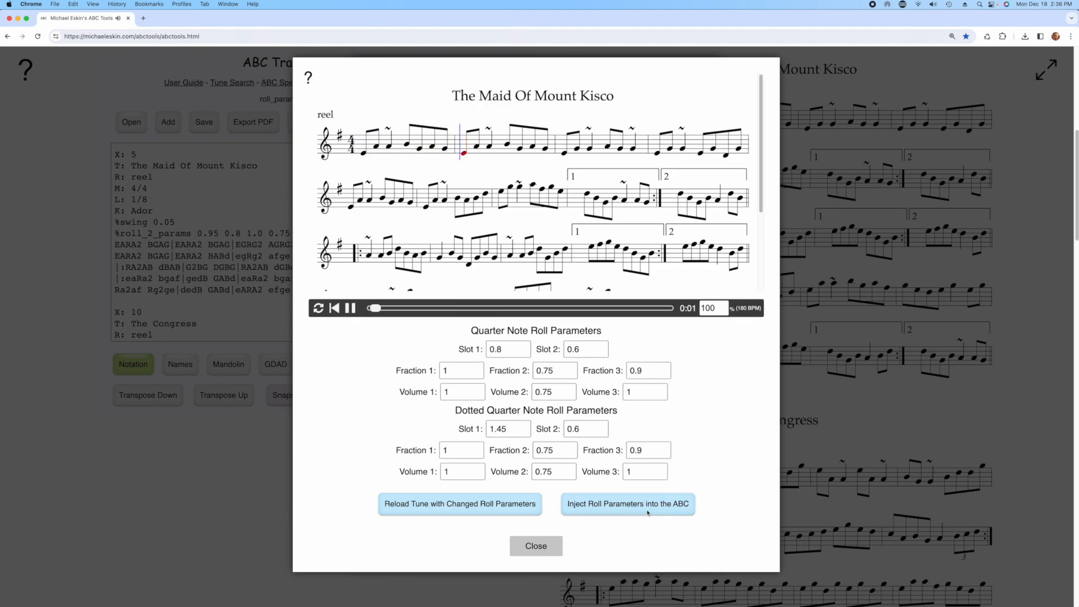
{"action": "left_click", "coordinate": [350, 308]}
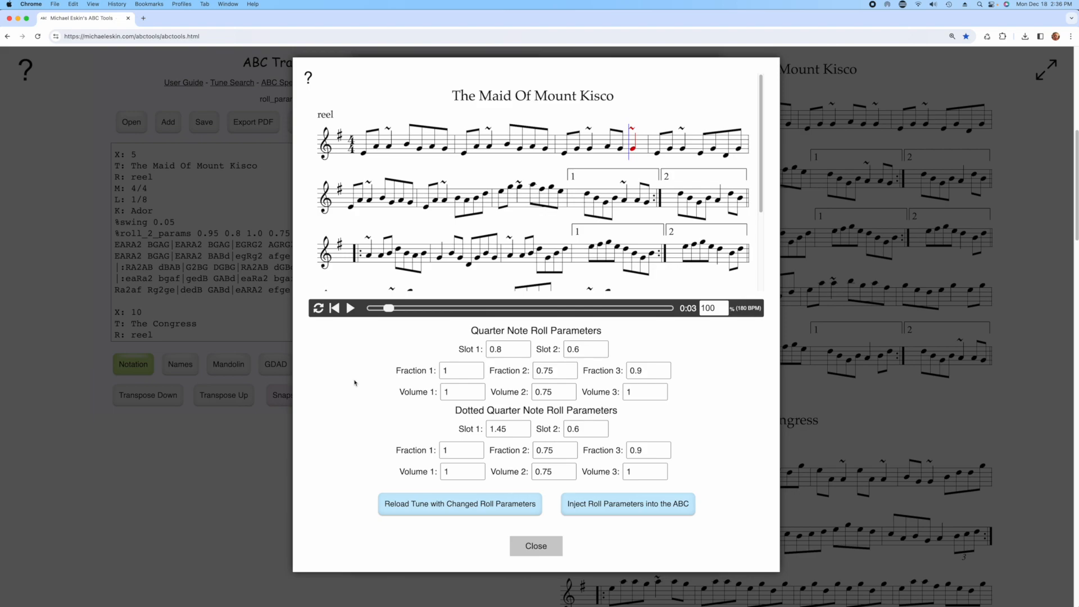
{"action": "mouse_move", "coordinate": [635, 523]}
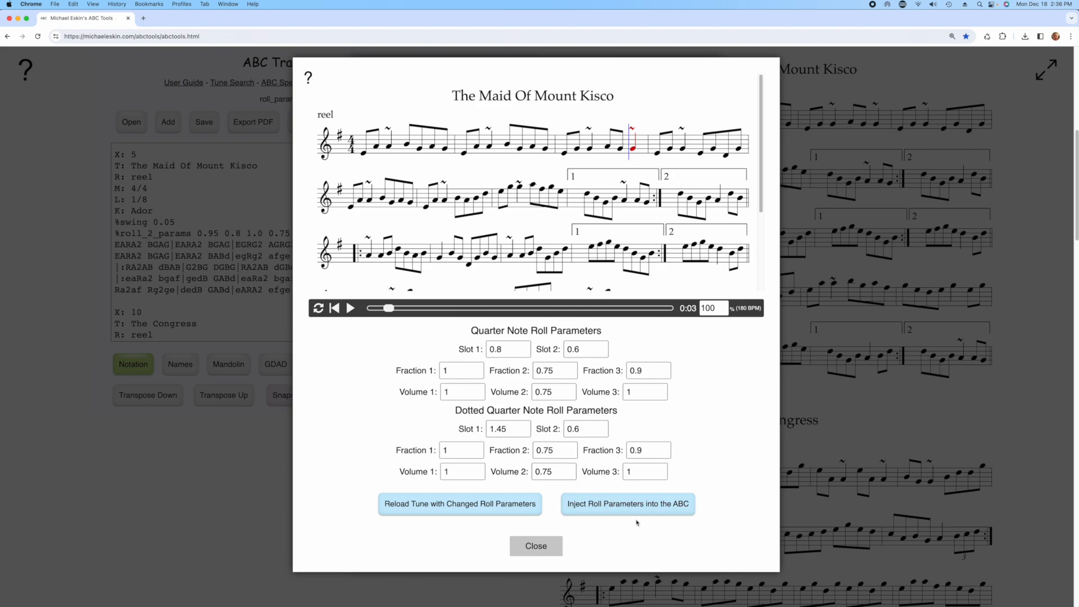
Inject the roll settings into the ABC as %roll_2_params and %roll_3_params lines and return to the editor.
{"action": "left_click", "coordinate": [627, 503]}
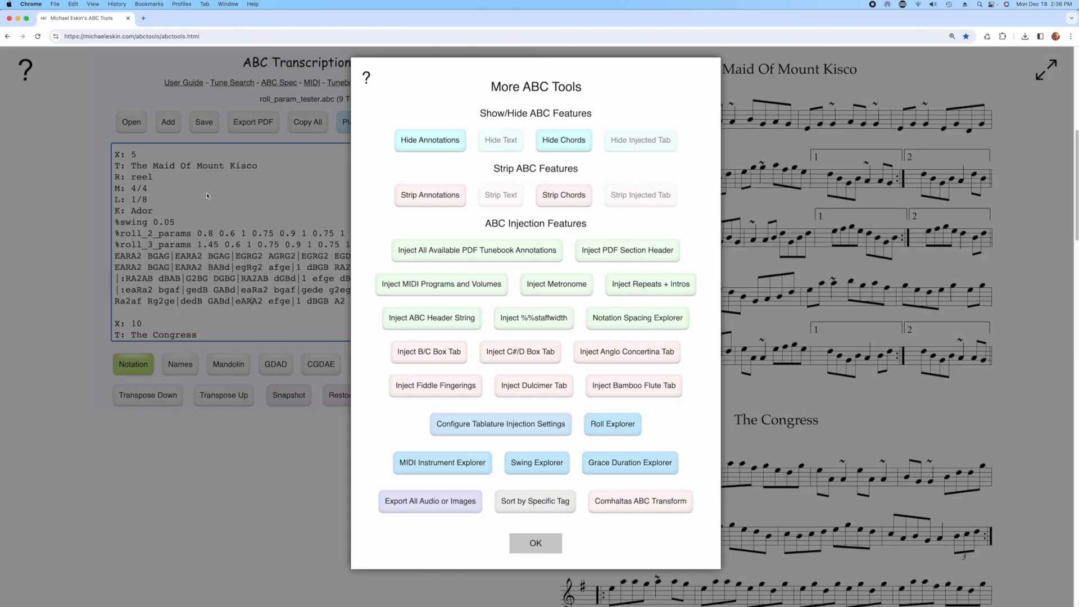
{"action": "left_click", "coordinate": [535, 543]}
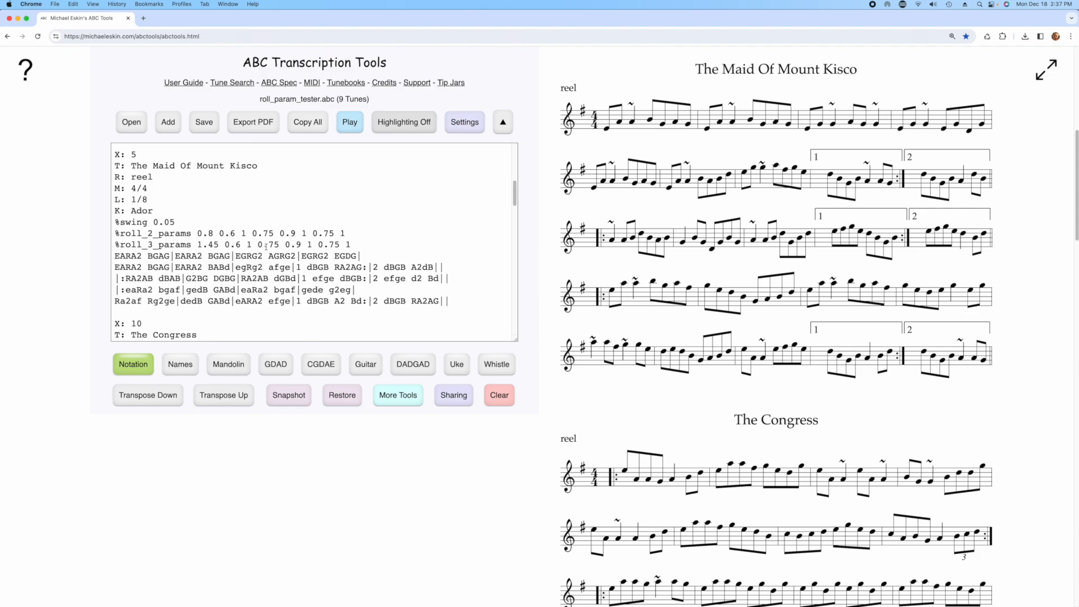
{"action": "left_click", "coordinate": [283, 255]}
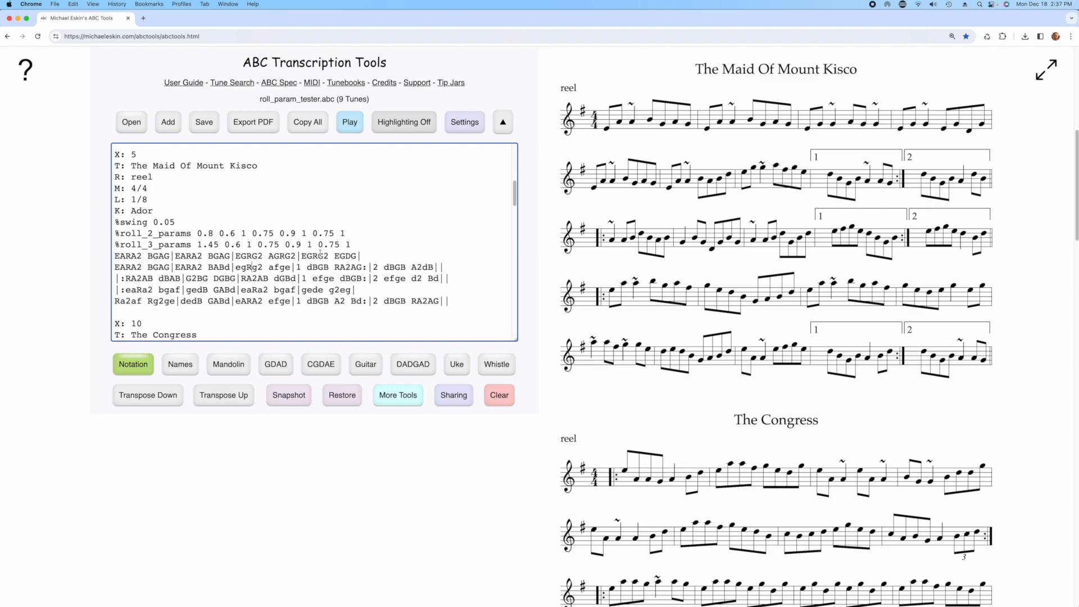
{"action": "left_click", "coordinate": [349, 122]}
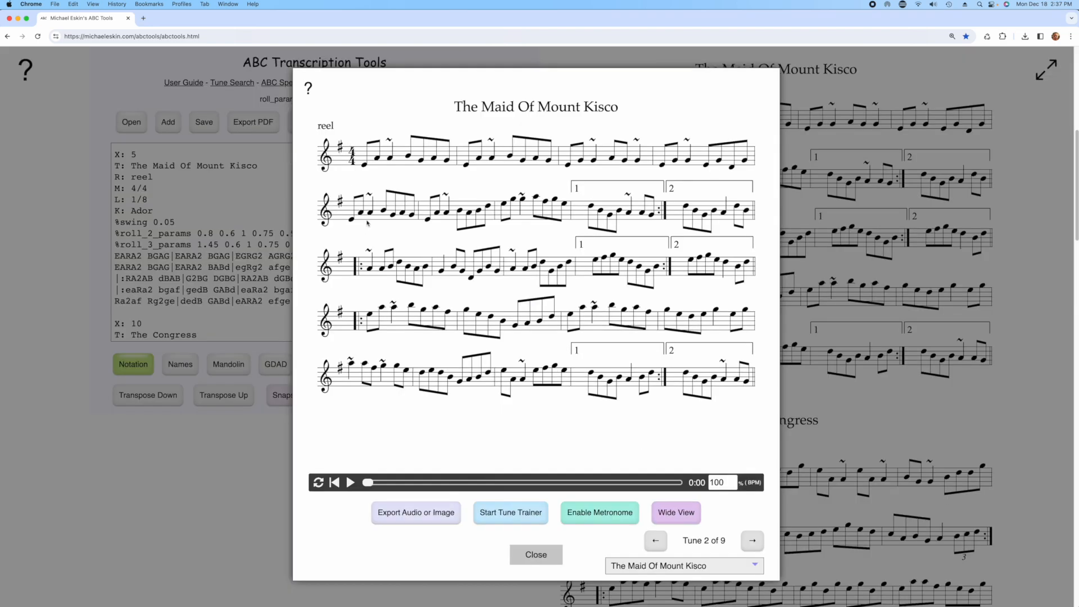
{"action": "left_click", "coordinate": [350, 482]}
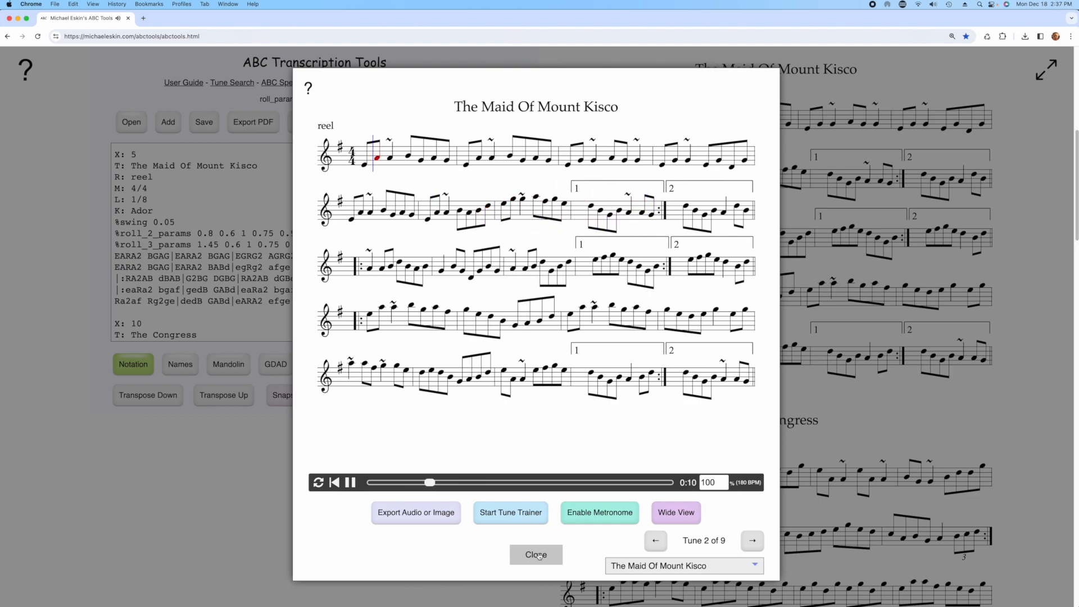
{"action": "left_click", "coordinate": [536, 554]}
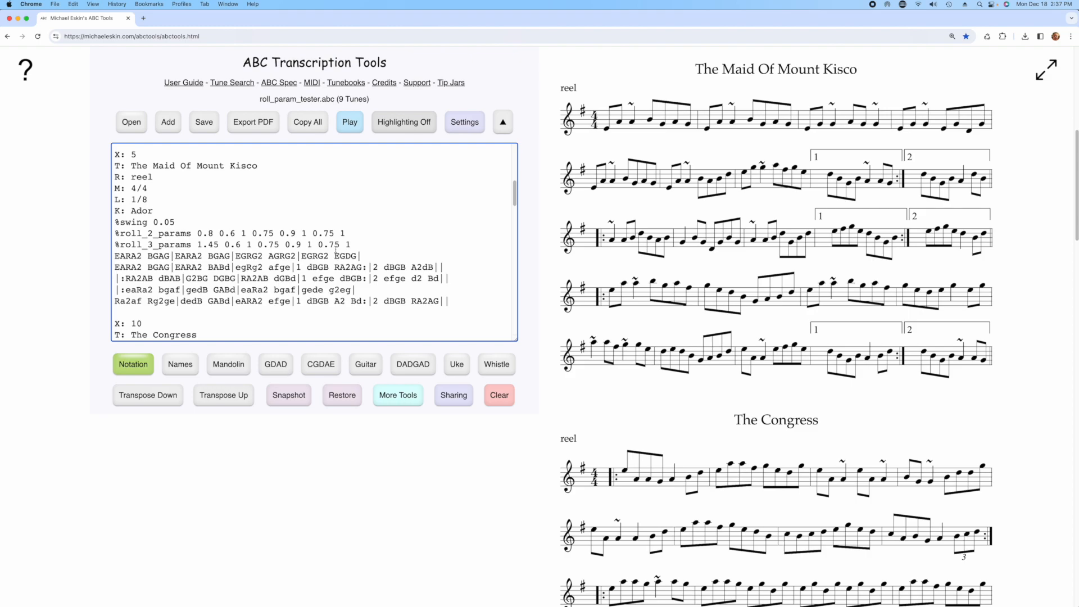